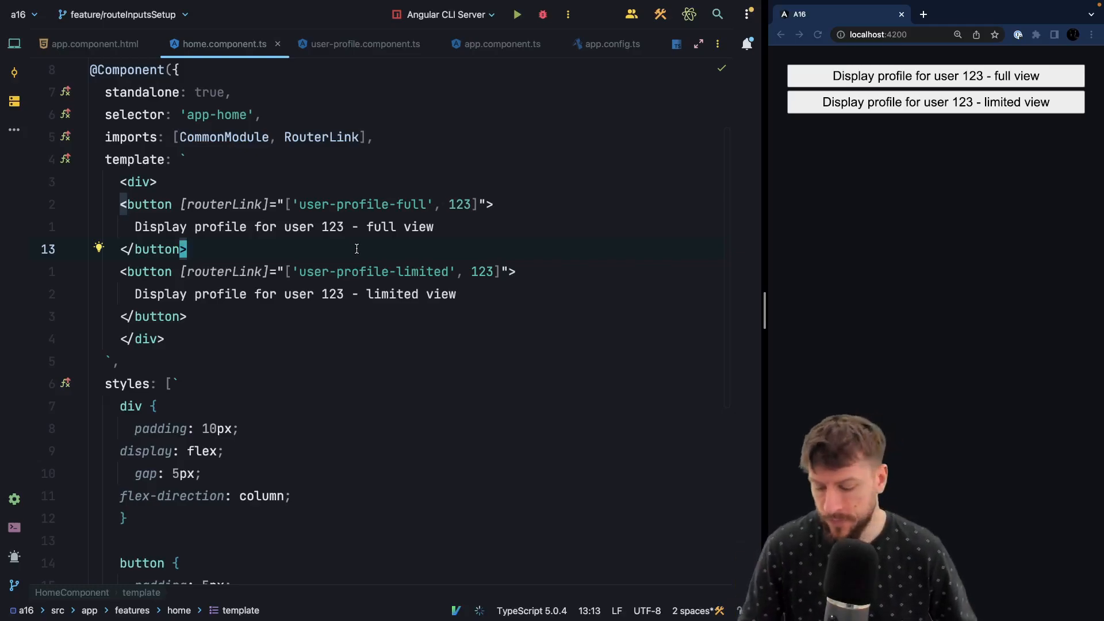
Show app.routes.ts with the two lazy-loaded user-profile routes carrying fullProfile true and false
{"action": "left_click", "coordinate": [631, 44]}
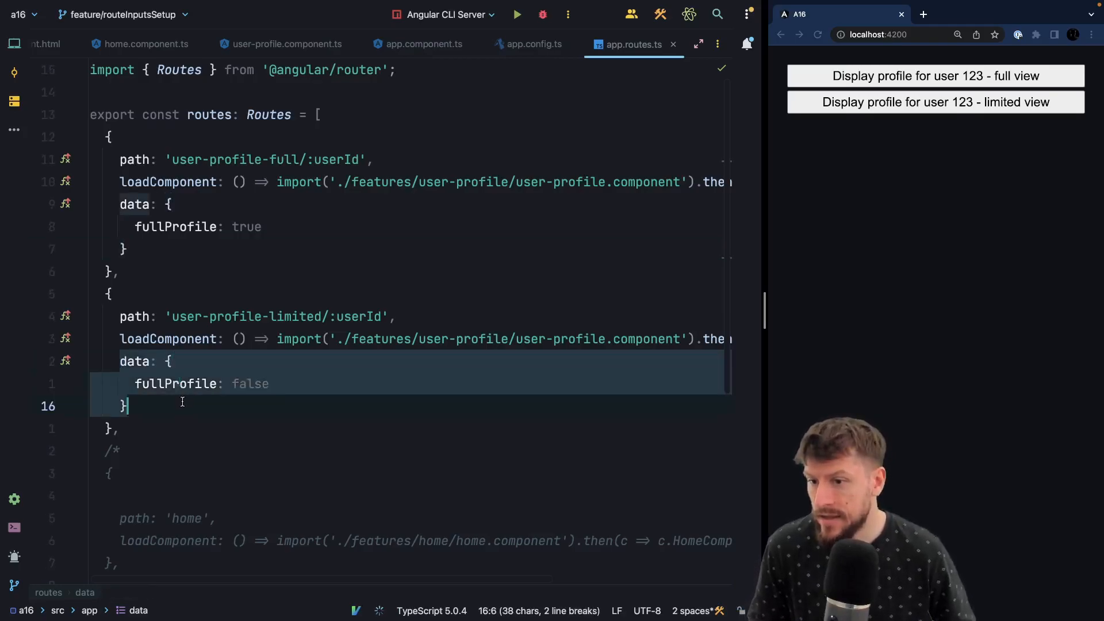
View user-profile.component.ts, which reads userId and fullProfile from ActivatedRoute snapshot and observables
{"action": "left_click", "coordinate": [280, 44]}
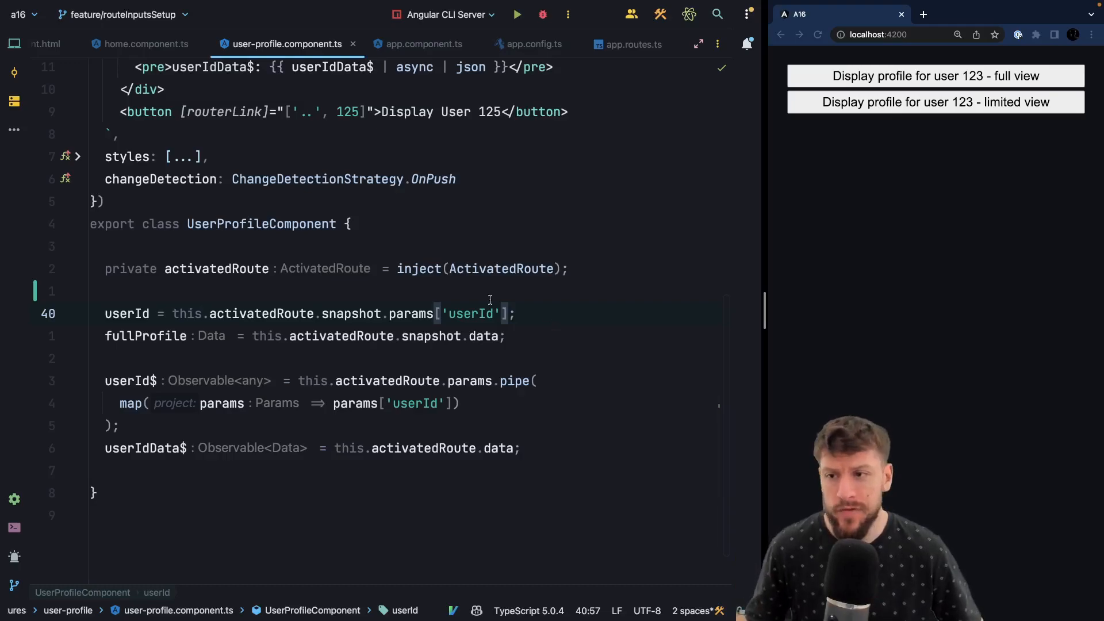
{"action": "mouse_move", "coordinate": [282, 278]}
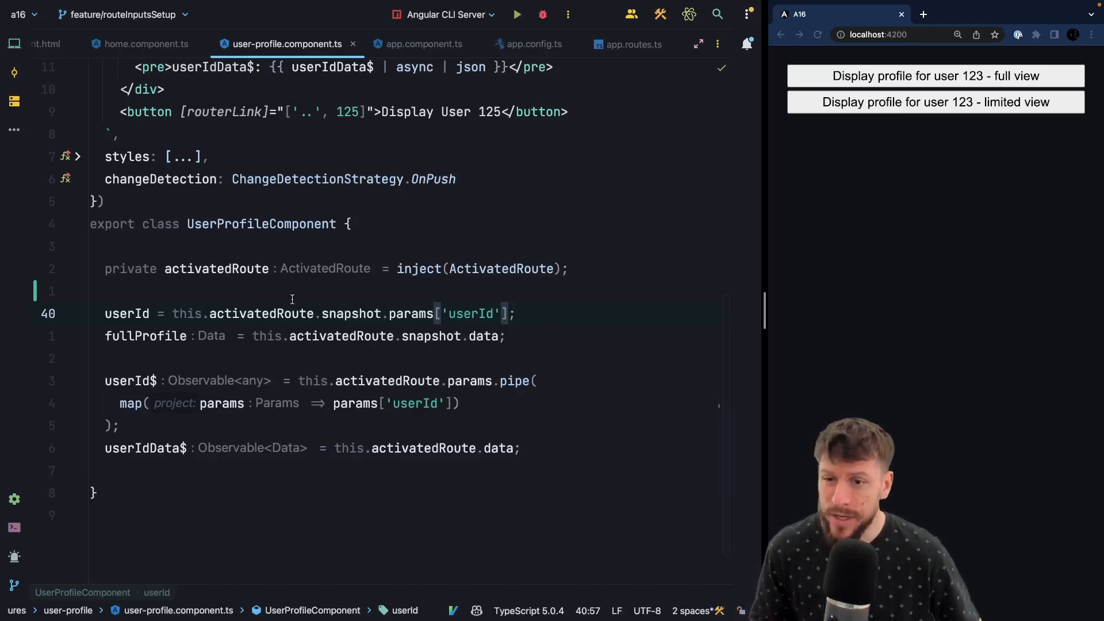
{"action": "mouse_move", "coordinate": [360, 318]}
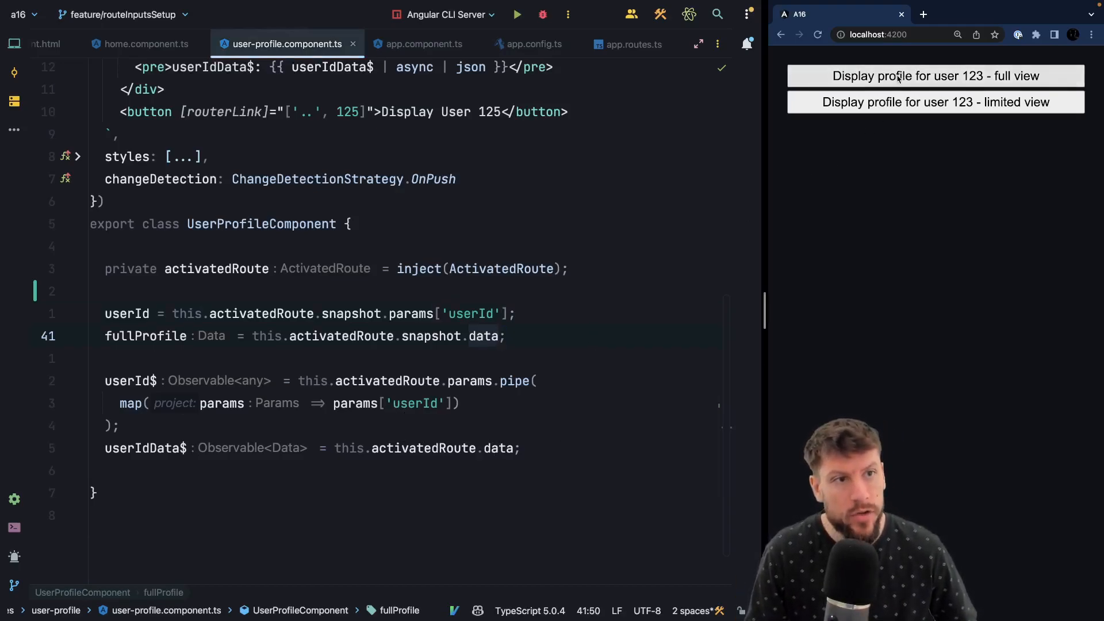
Show user 123's full-view profile and highlight the snapshot userId value
{"action": "left_click", "coordinate": [933, 76]}
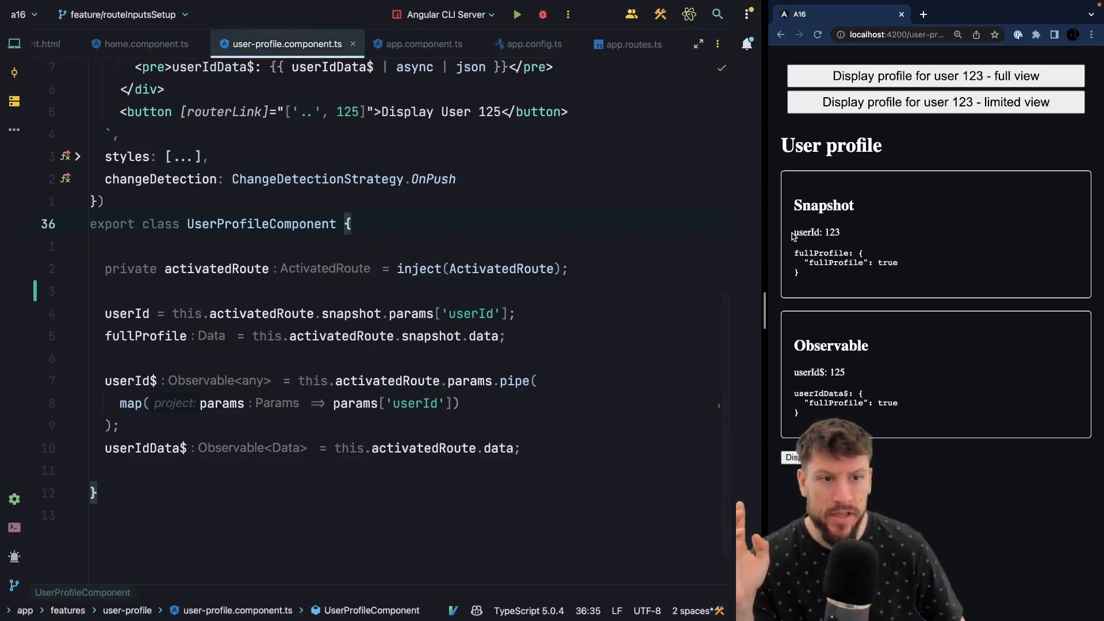
{"action": "double_click", "coordinate": [815, 232]}
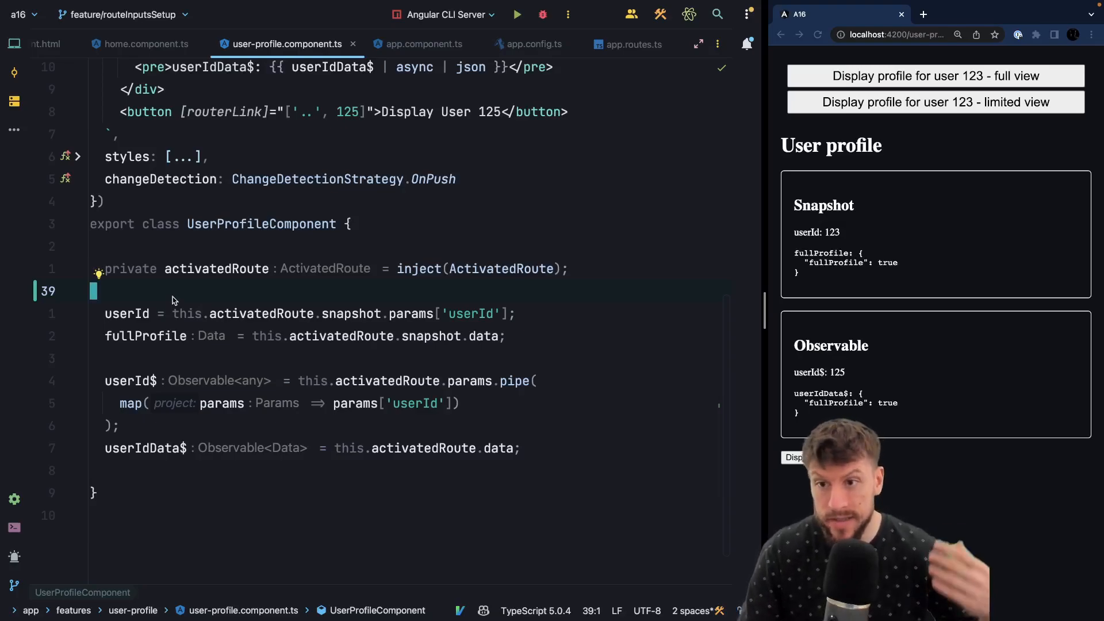
Add withComponentInputBinding() to provideRouter in app.config.ts, then return to the profile component
{"action": "left_click", "coordinate": [533, 44]}
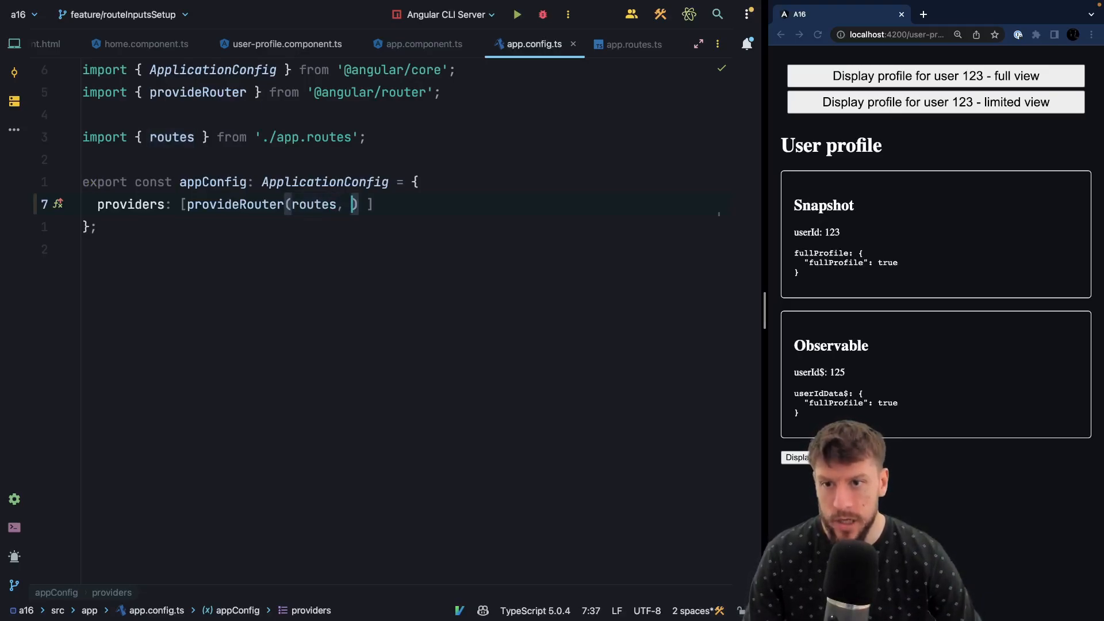
{"action": "type", "text": "with"}
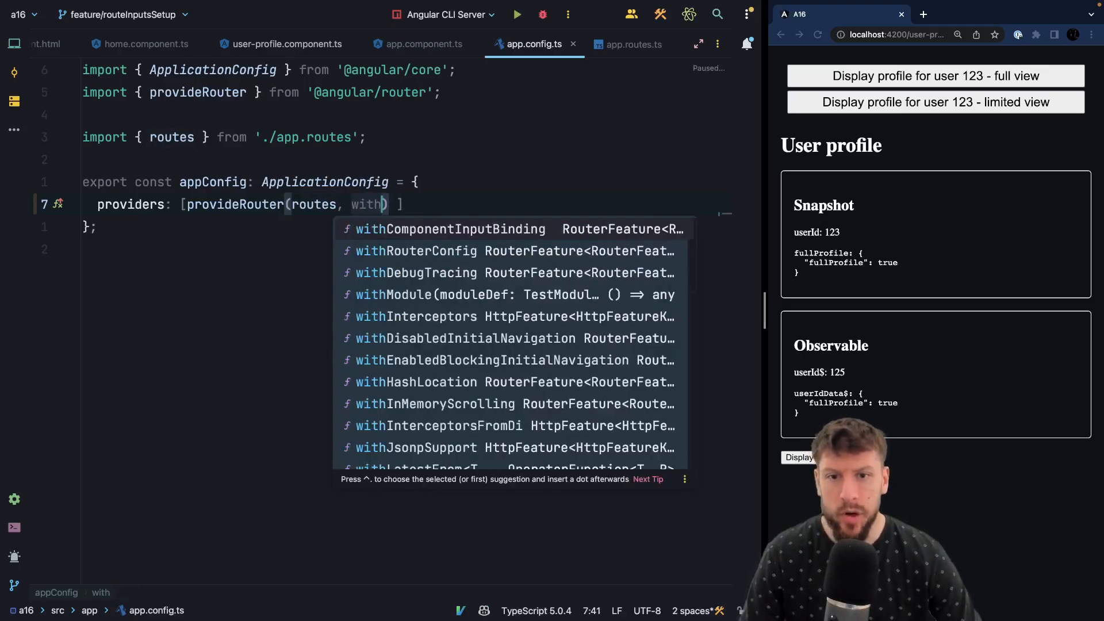
{"action": "left_click", "coordinate": [448, 228]}
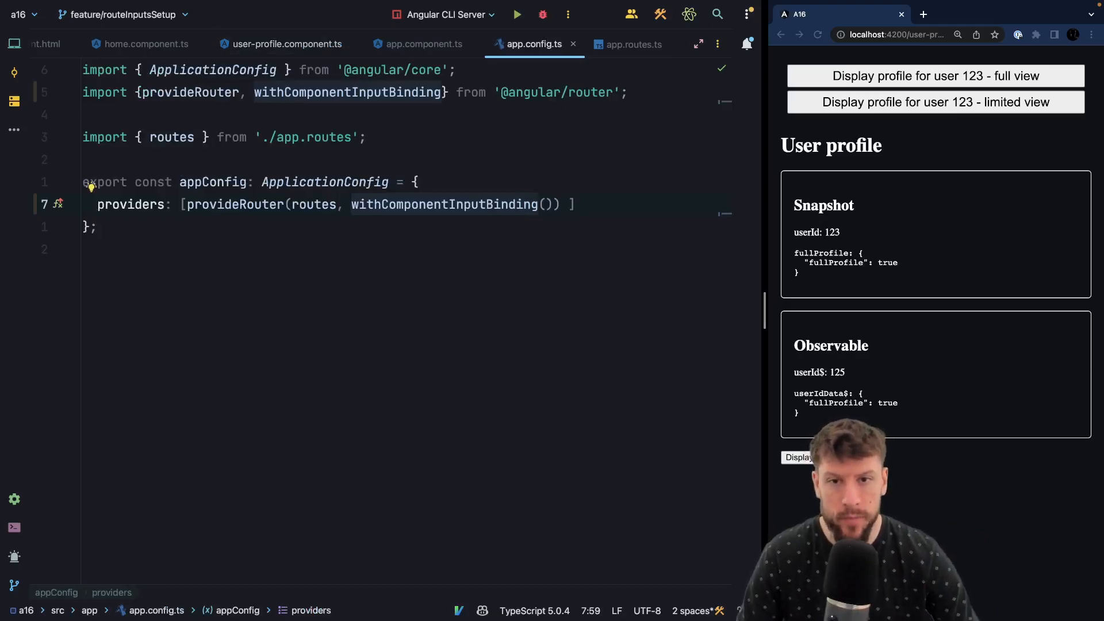
{"action": "left_click", "coordinate": [282, 44]}
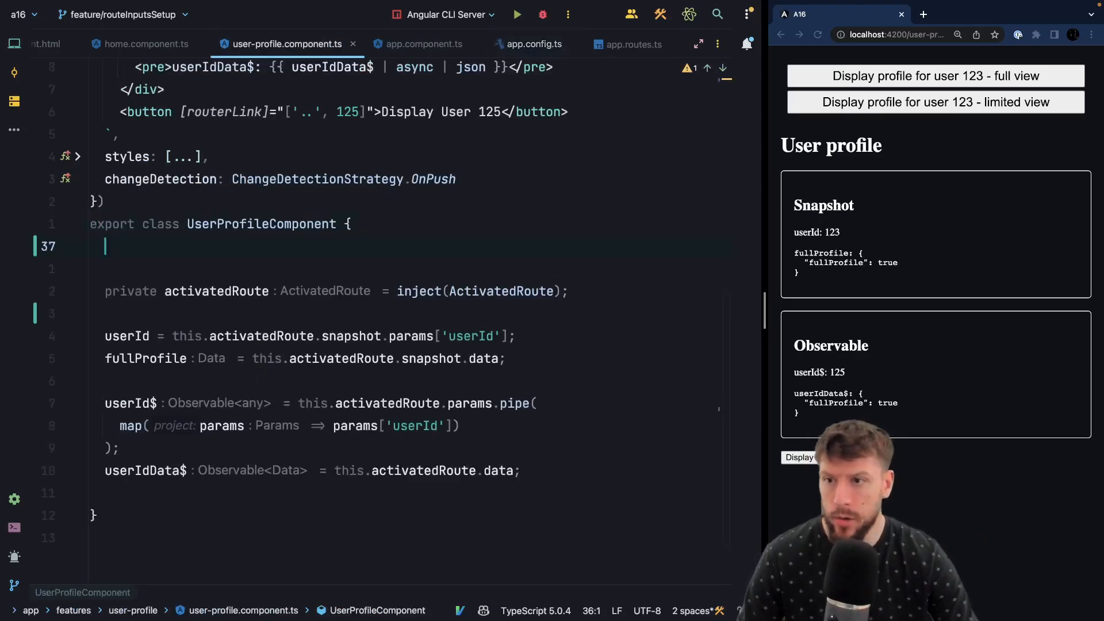
{"action": "type", "text": "@Input({required: true, alias: 'userId'}) userId!: string;"}
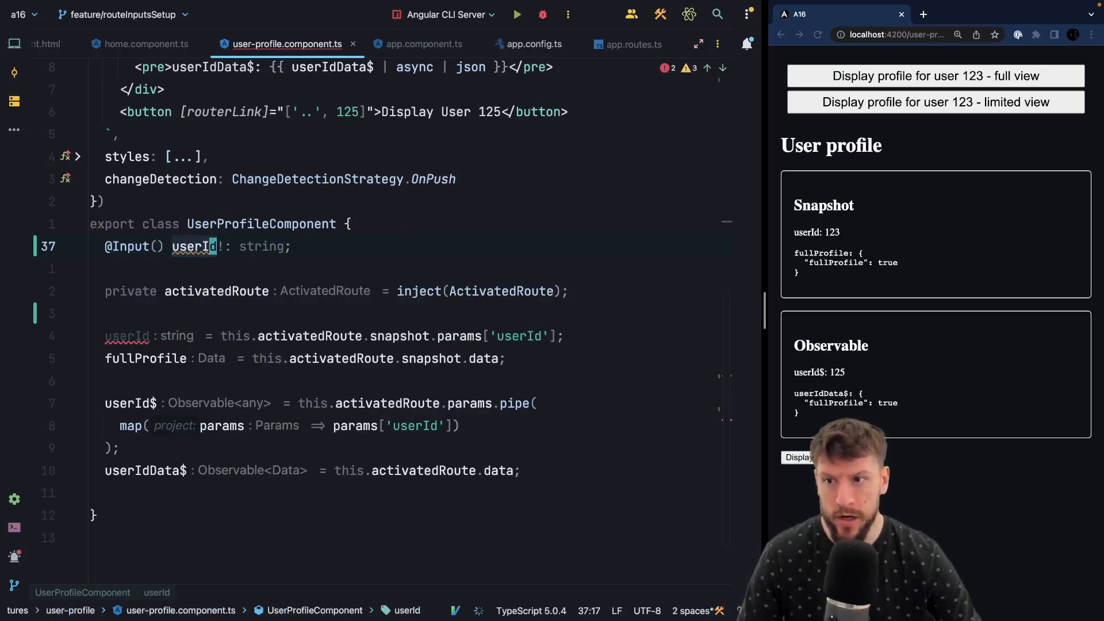
{"action": "left_click", "coordinate": [631, 44]}
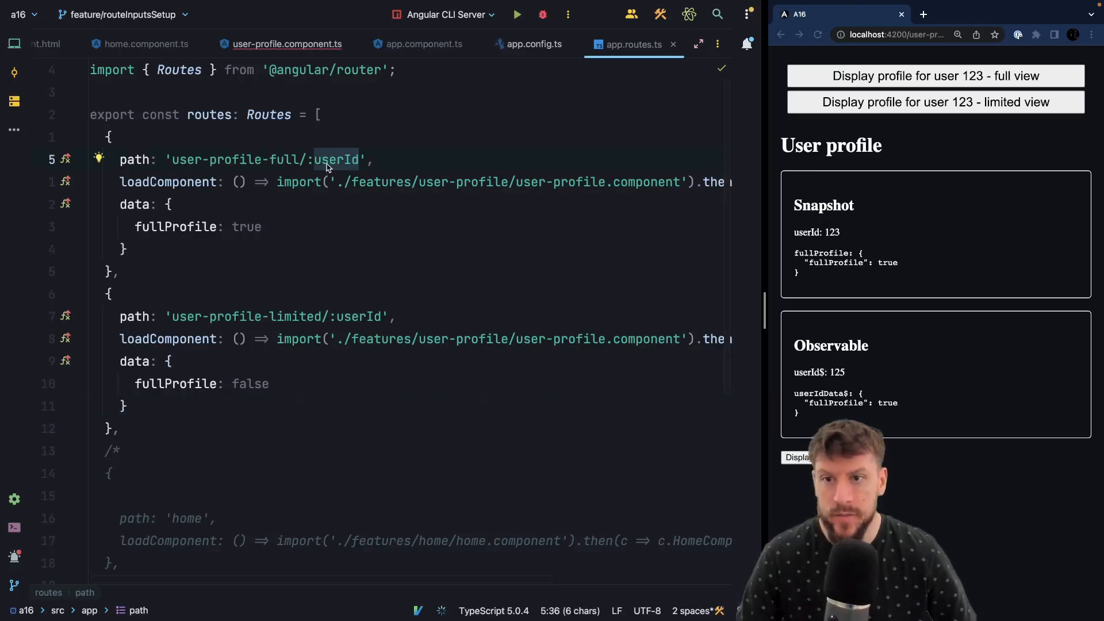
{"action": "left_click", "coordinate": [285, 44]}
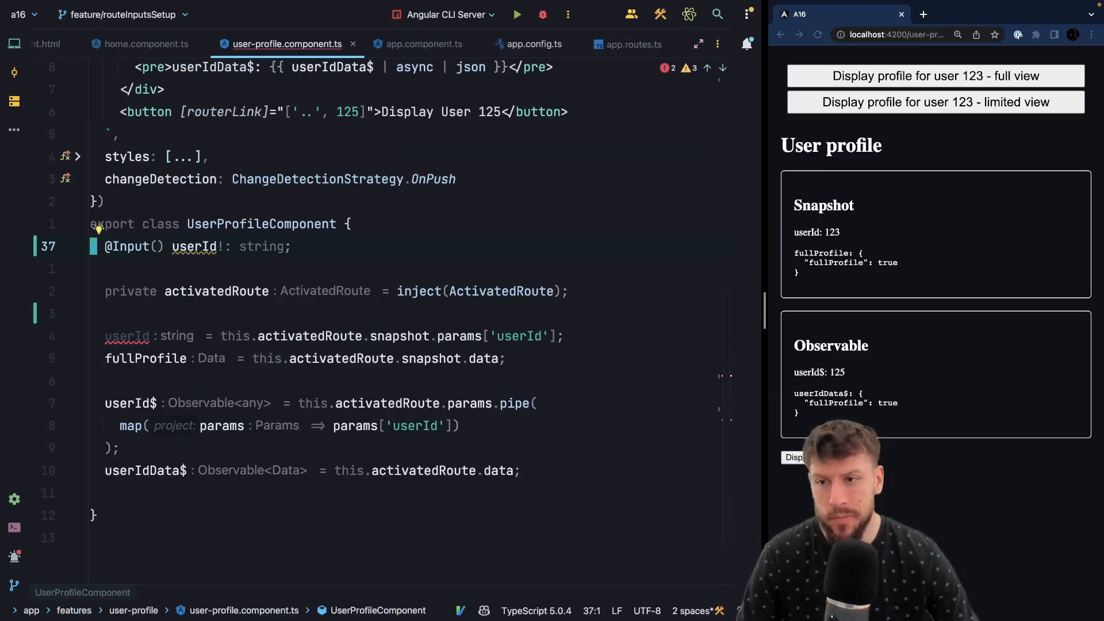
{"action": "type", "text": "@"}
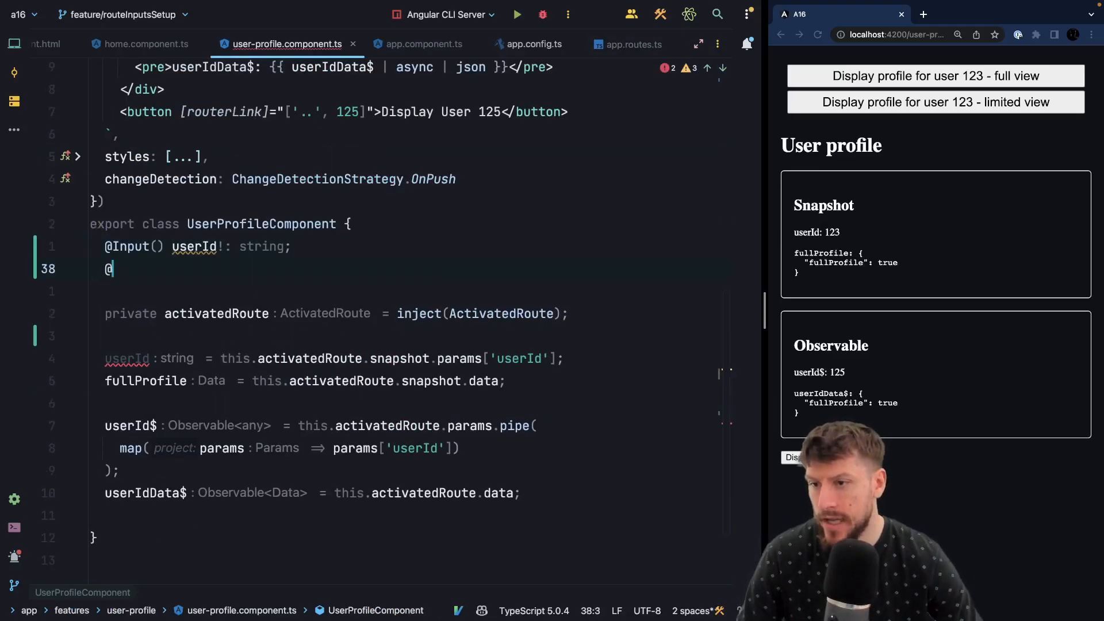
{"action": "type", "text": "@Input() fullProfile!: boolean;"}
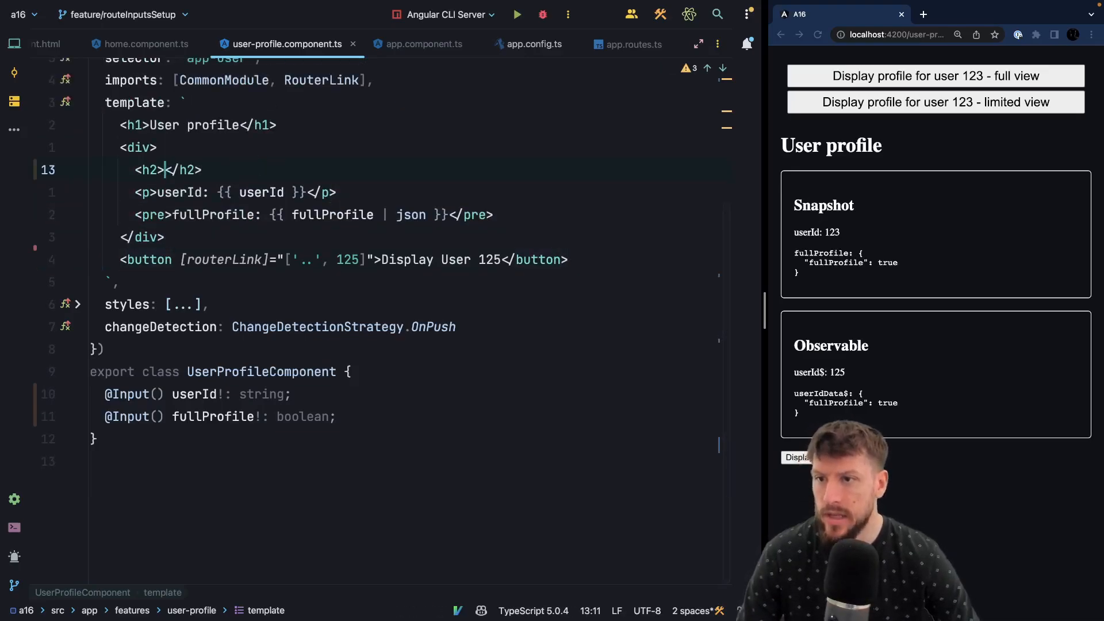
{"action": "type", "text": "Component Input binding"}
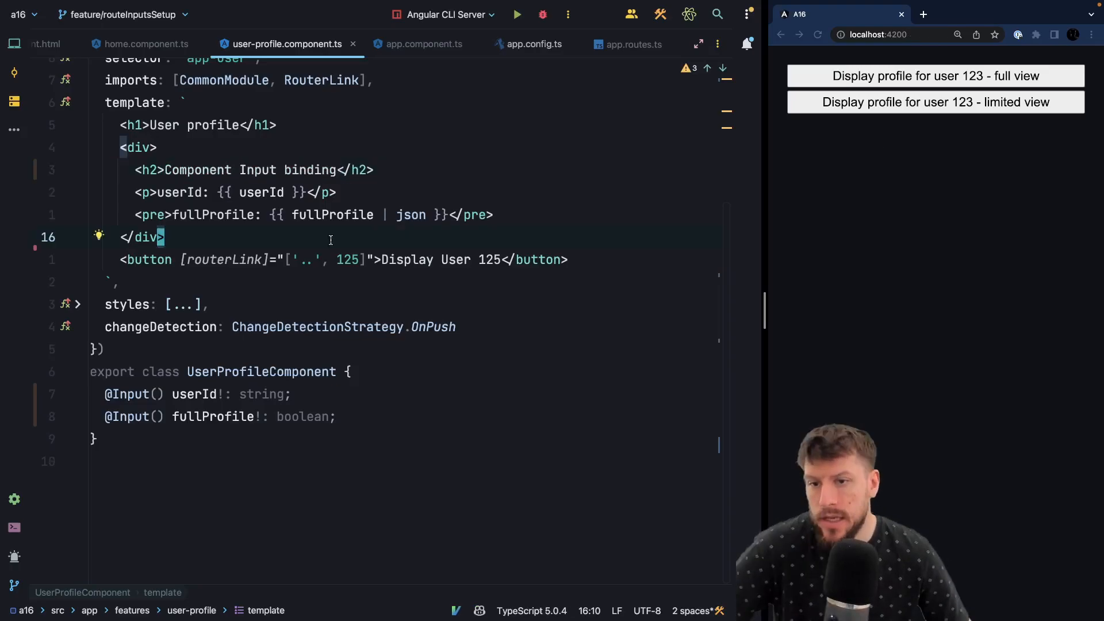
{"action": "mouse_move", "coordinate": [837, 209]}
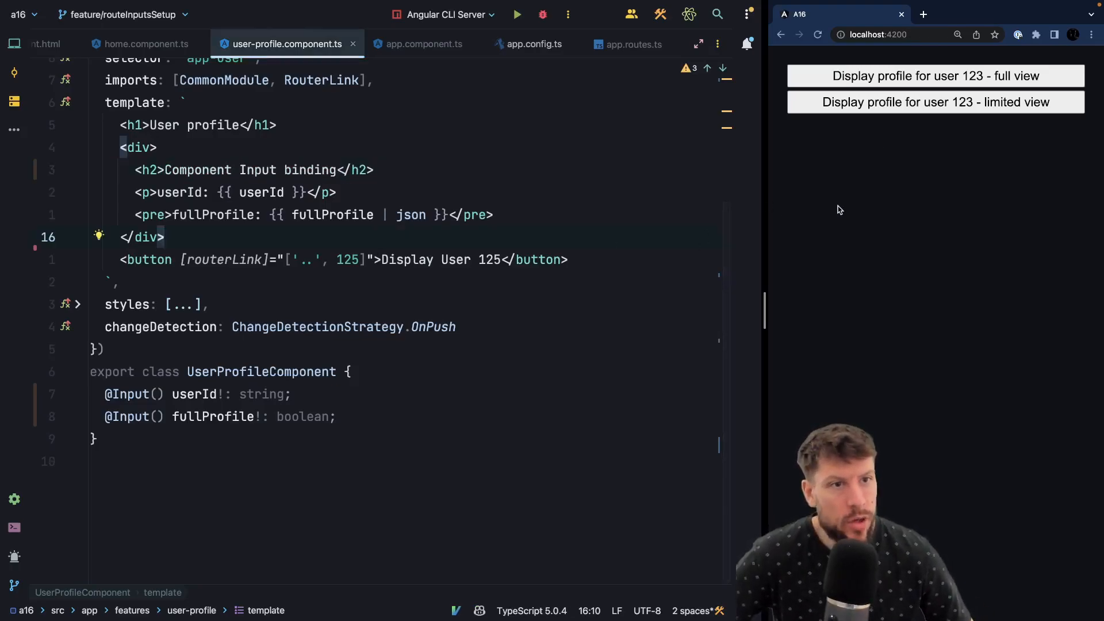
Open user 123's full profile, switch to user 125, and highlight userId 125
{"action": "left_click", "coordinate": [934, 76]}
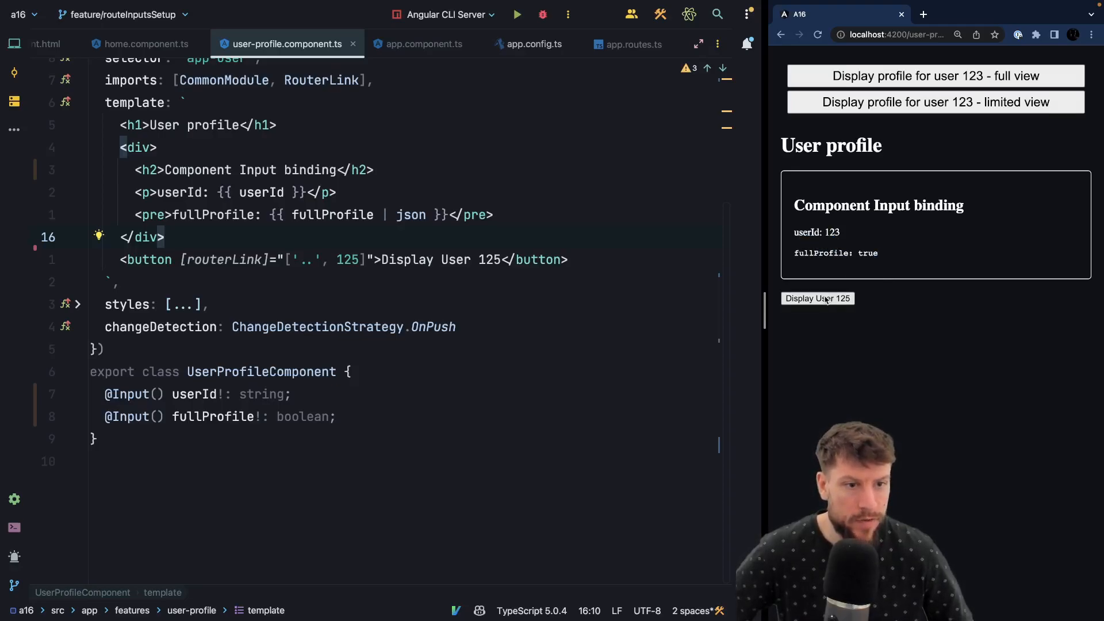
{"action": "left_click", "coordinate": [816, 298]}
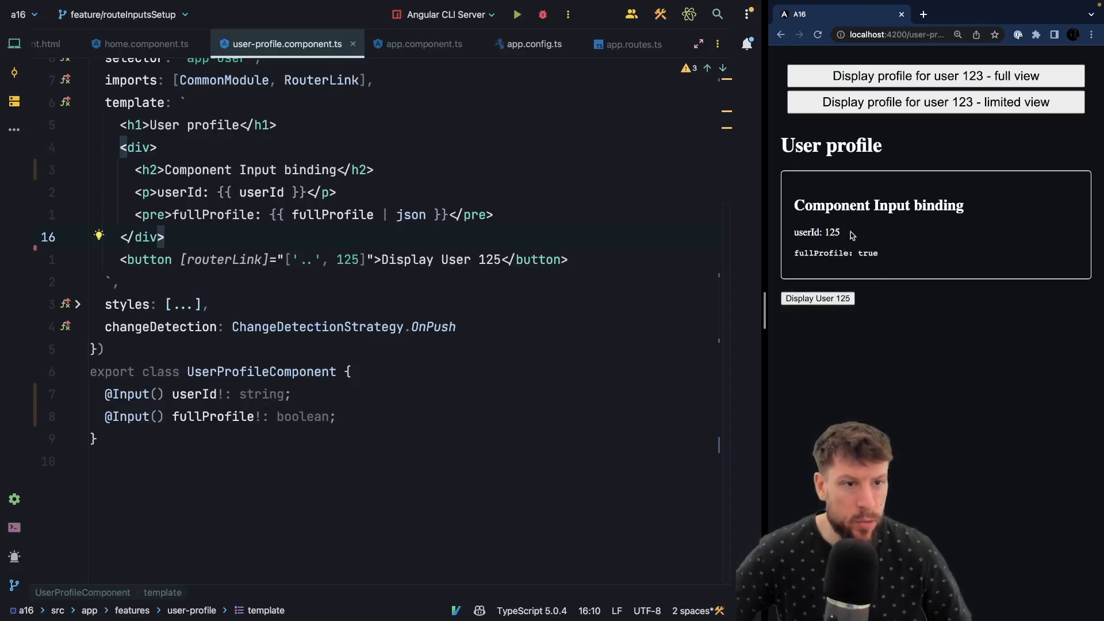
{"action": "double_click", "coordinate": [829, 233]}
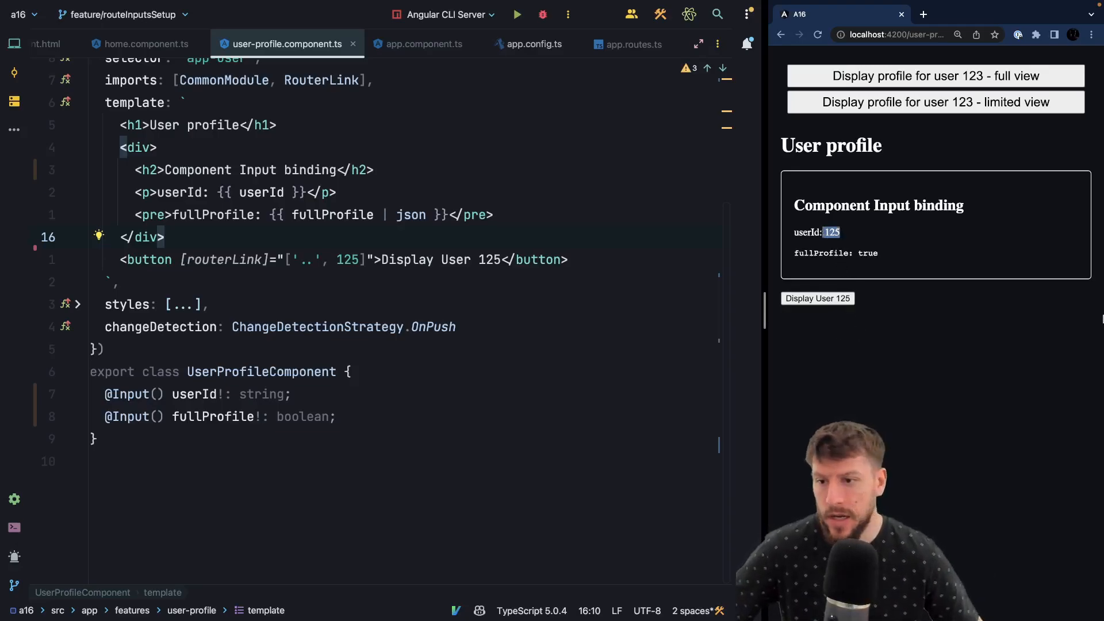
{"action": "left_click", "coordinate": [289, 395]}
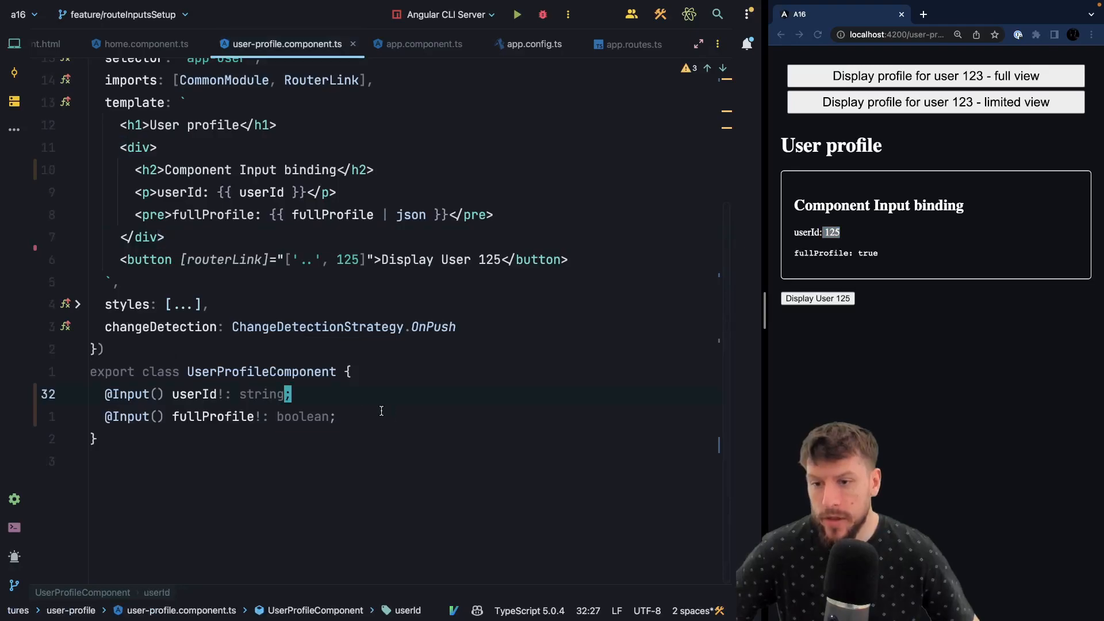